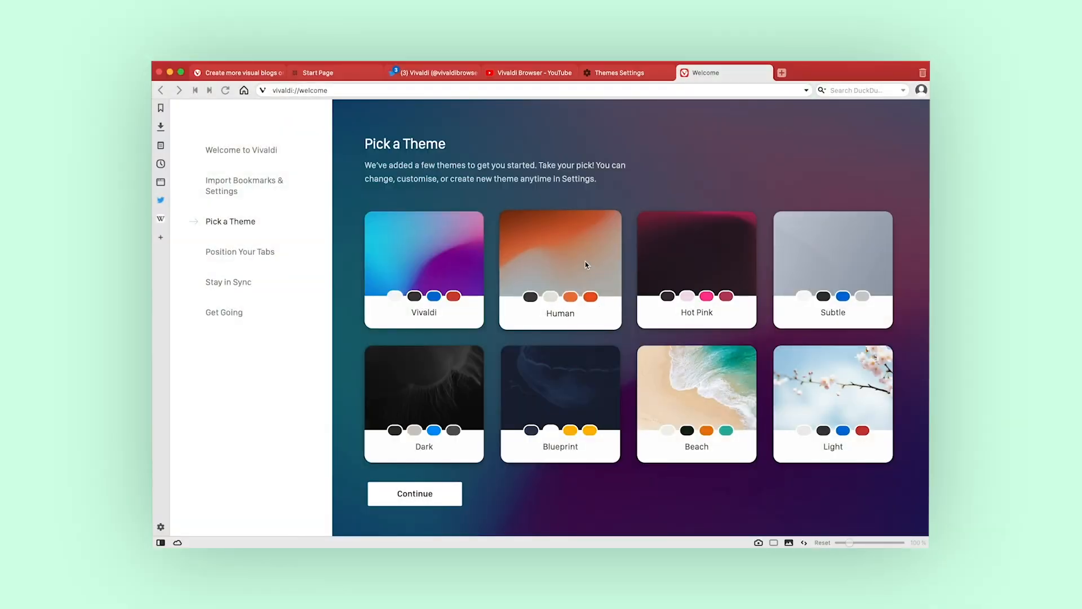
# Preview the Human, Beach and Blueprint welcome themes, then choose Light.
pyautogui.click(560, 269)
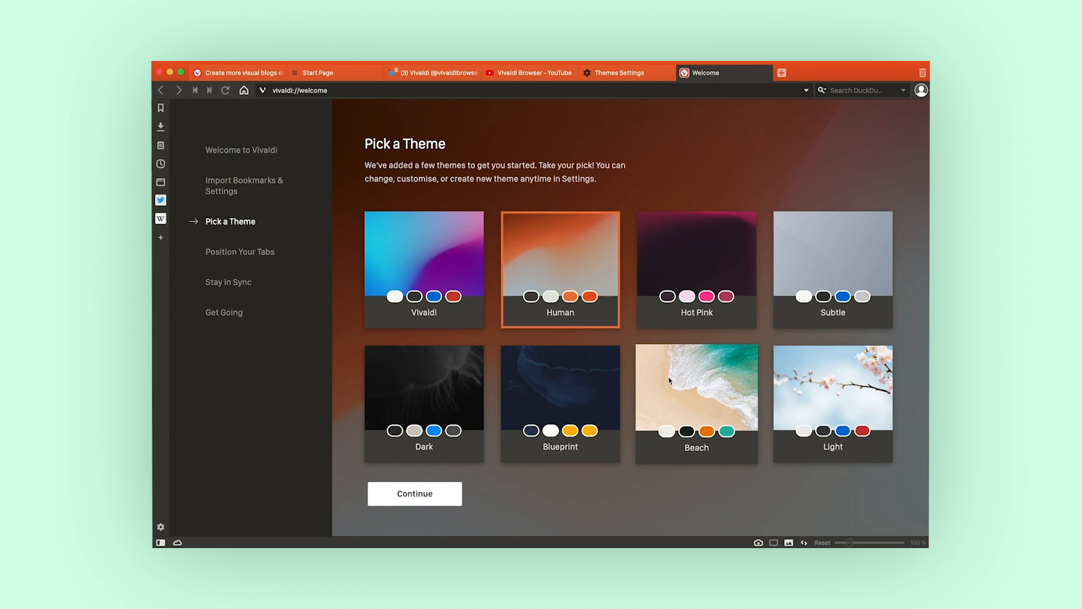
pyautogui.click(696, 387)
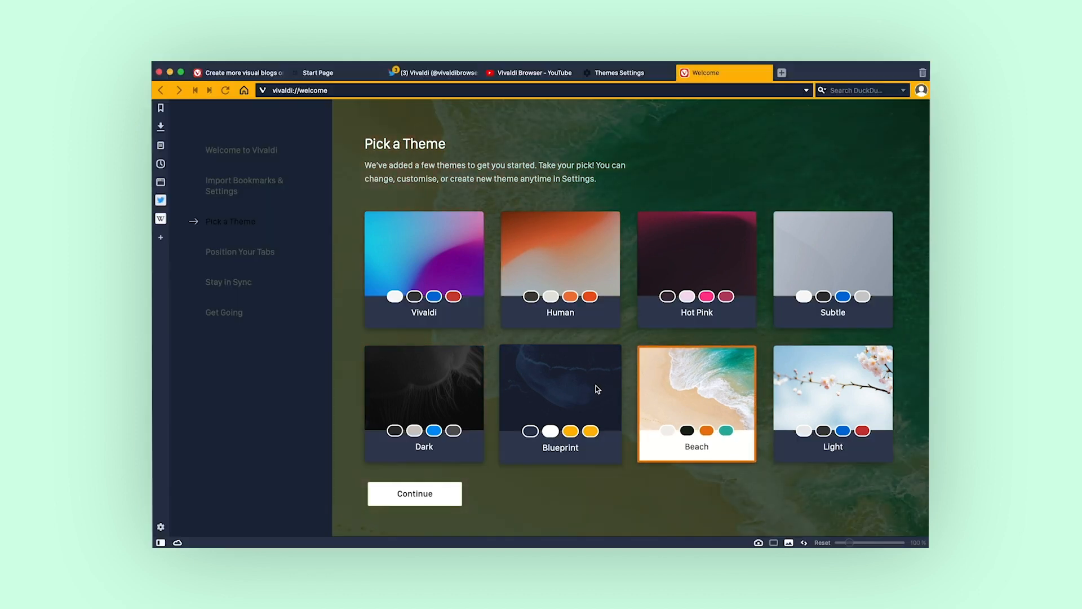
pyautogui.click(561, 404)
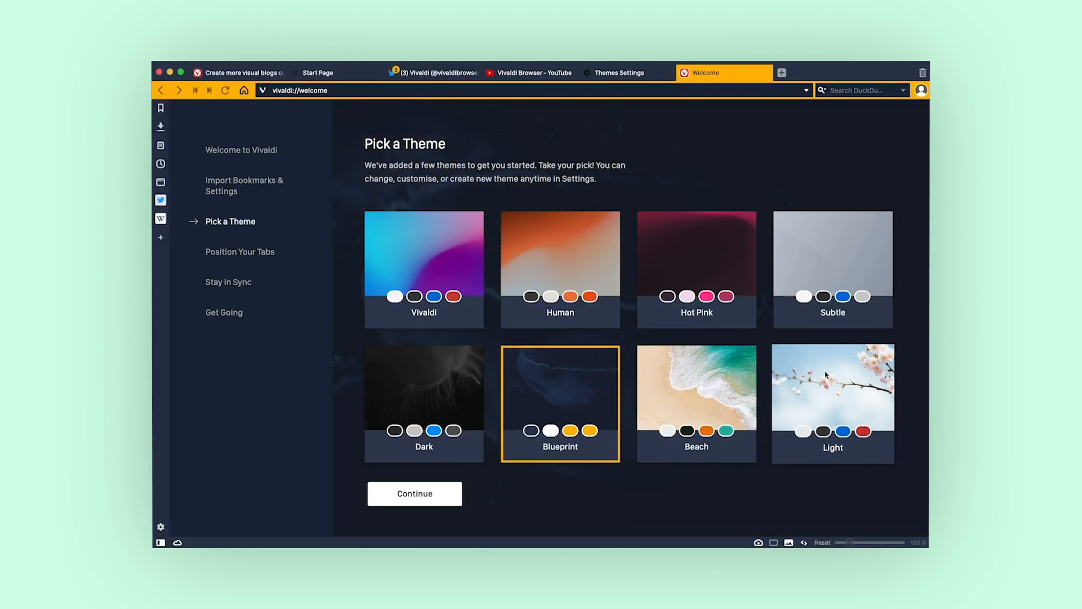
pyautogui.click(316, 73)
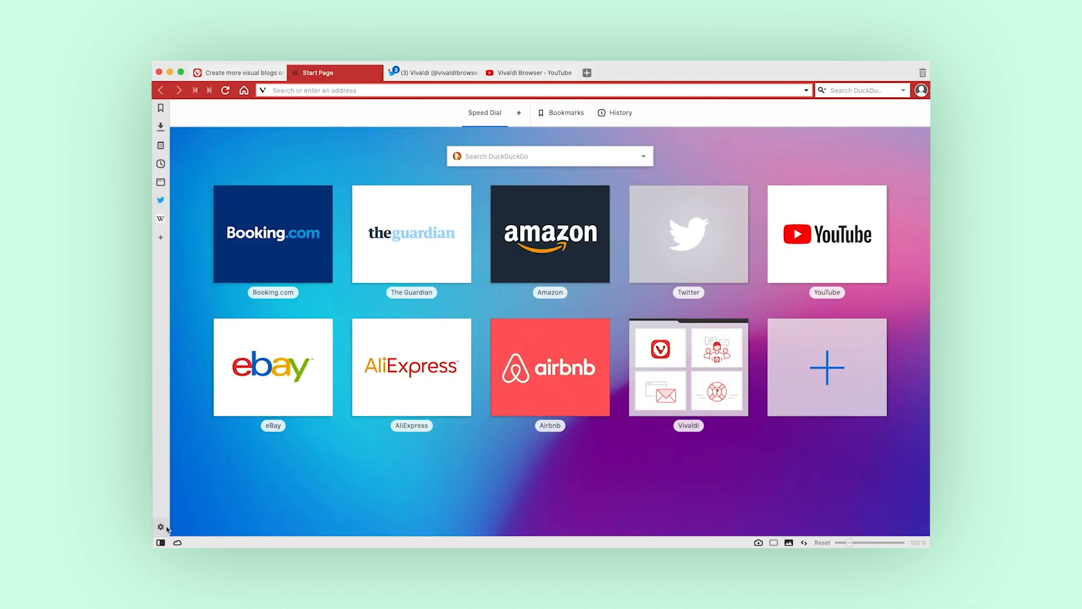
# Go to the Themes section of Vivaldi's Settings.
pyautogui.click(160, 528)
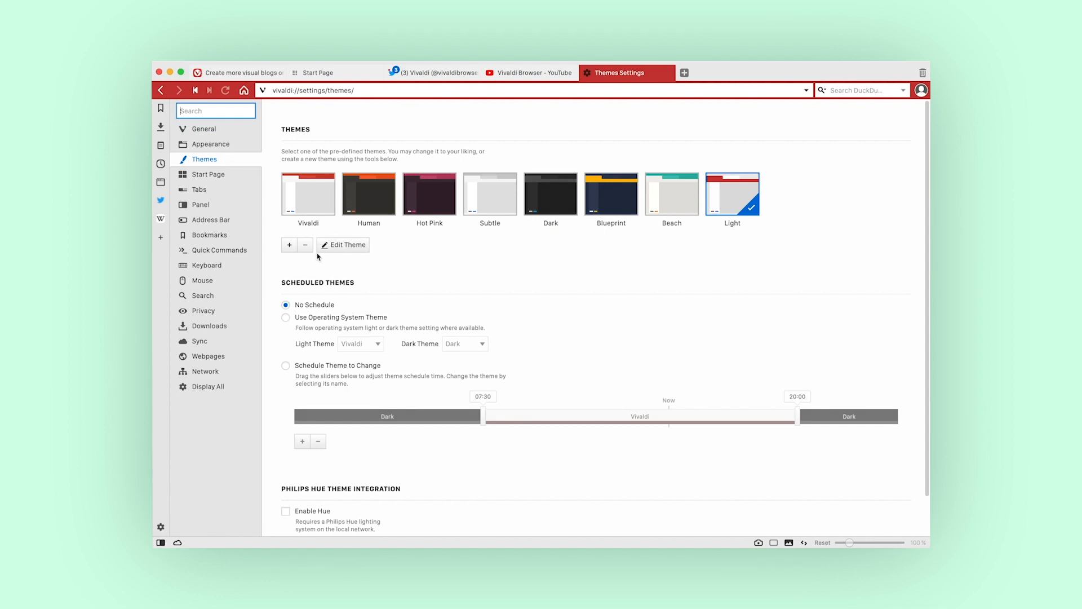
pyautogui.moveTo(323, 293)
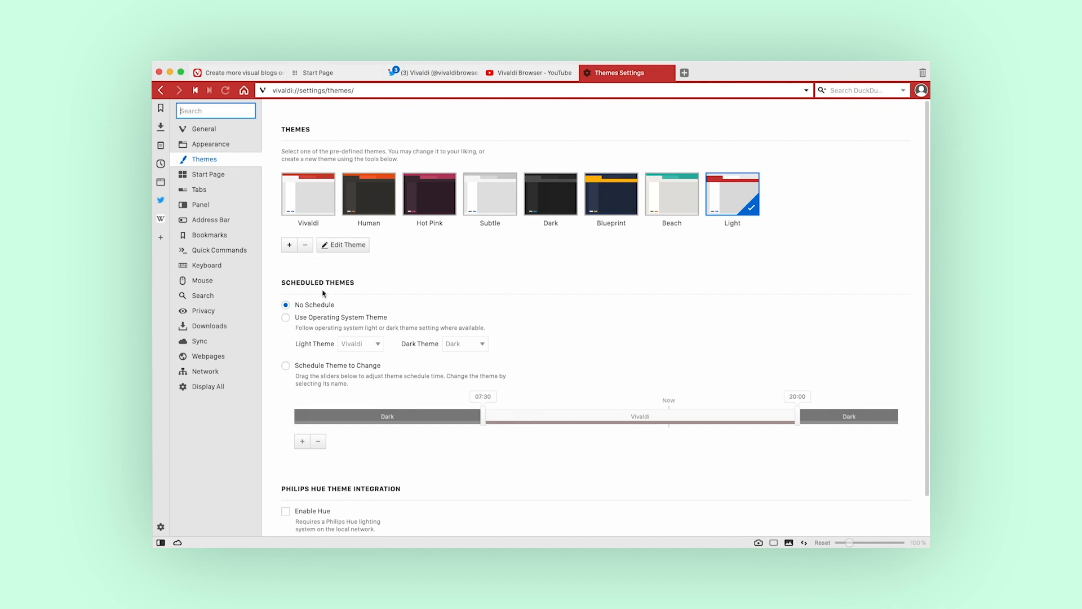
pyautogui.moveTo(395, 397)
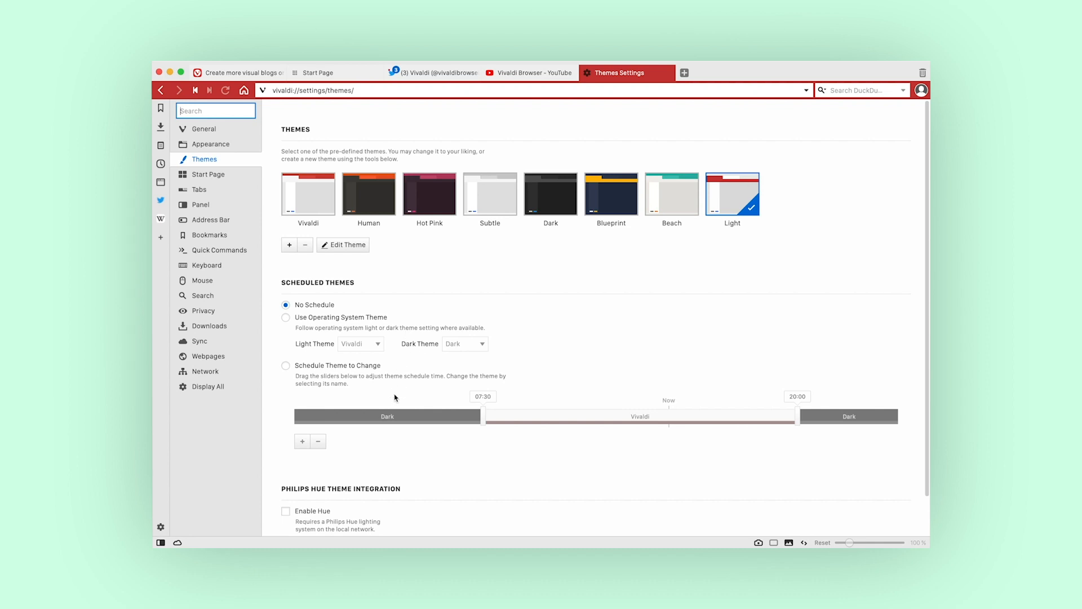
pyautogui.scroll(-3)
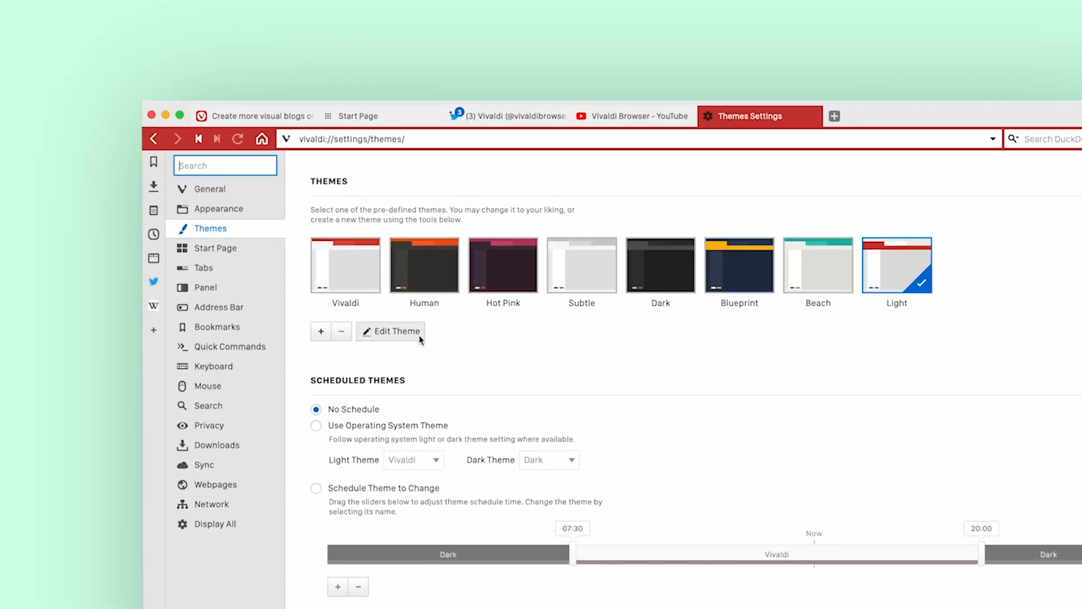
# Add a new custom theme and name it 'Jon's Theme'.
pyautogui.click(320, 332)
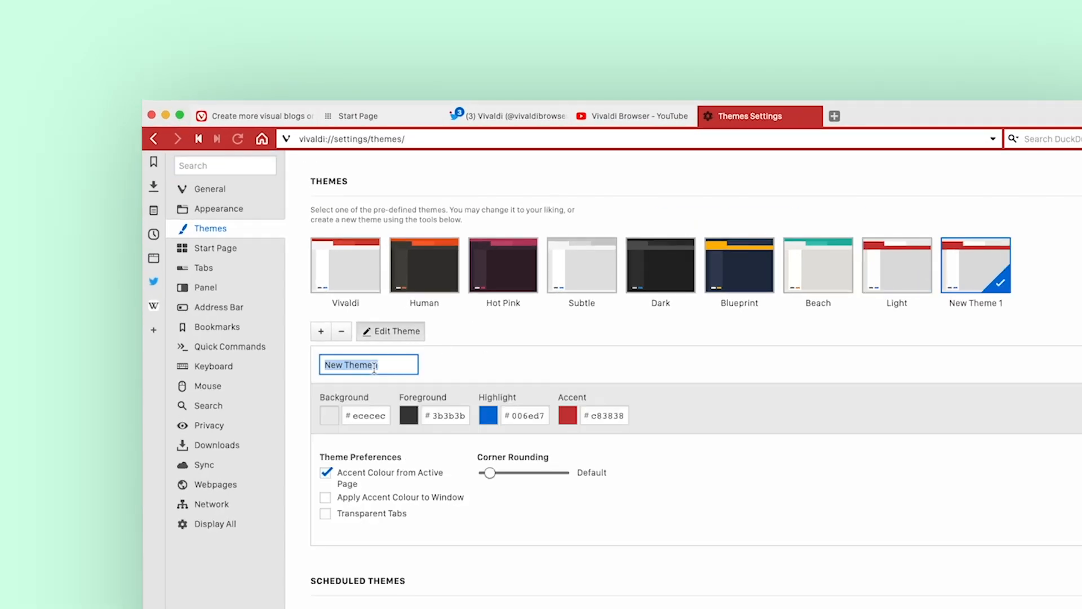
pyautogui.write("Jon's")
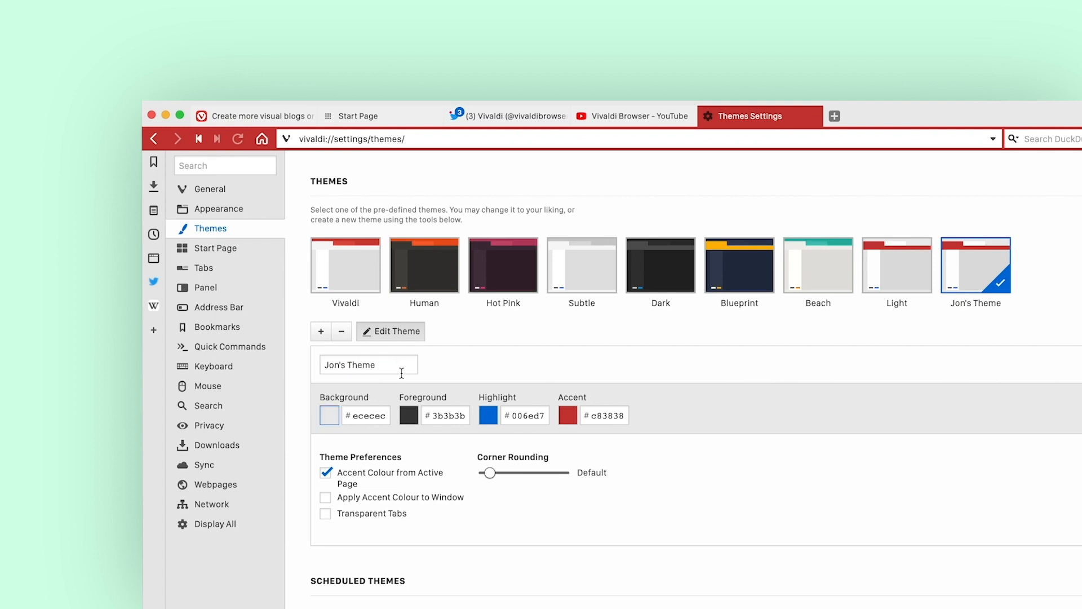
pyautogui.click(488, 415)
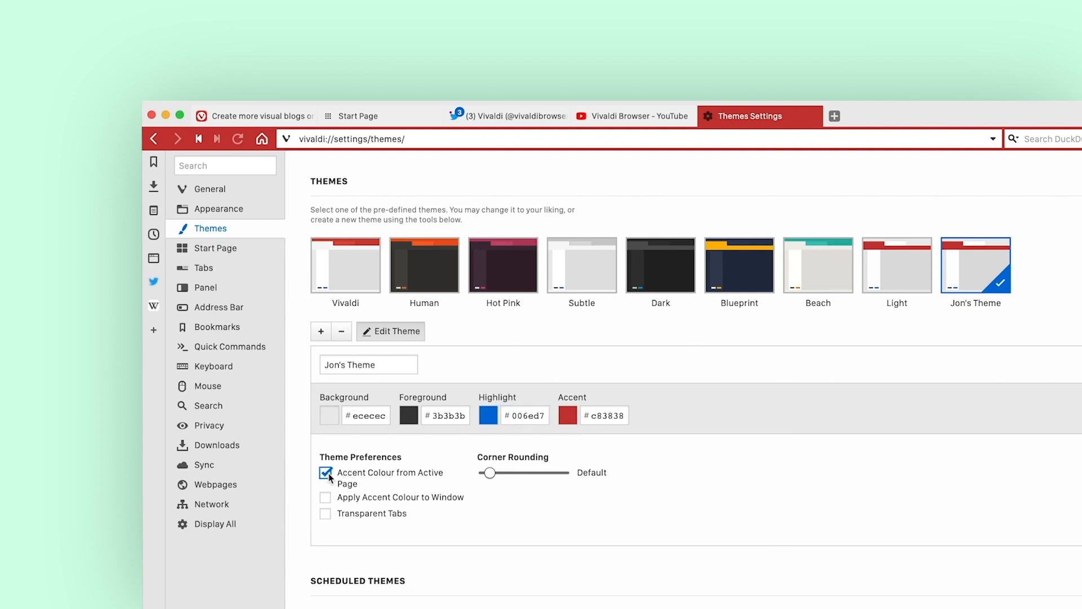
pyautogui.moveTo(453, 477)
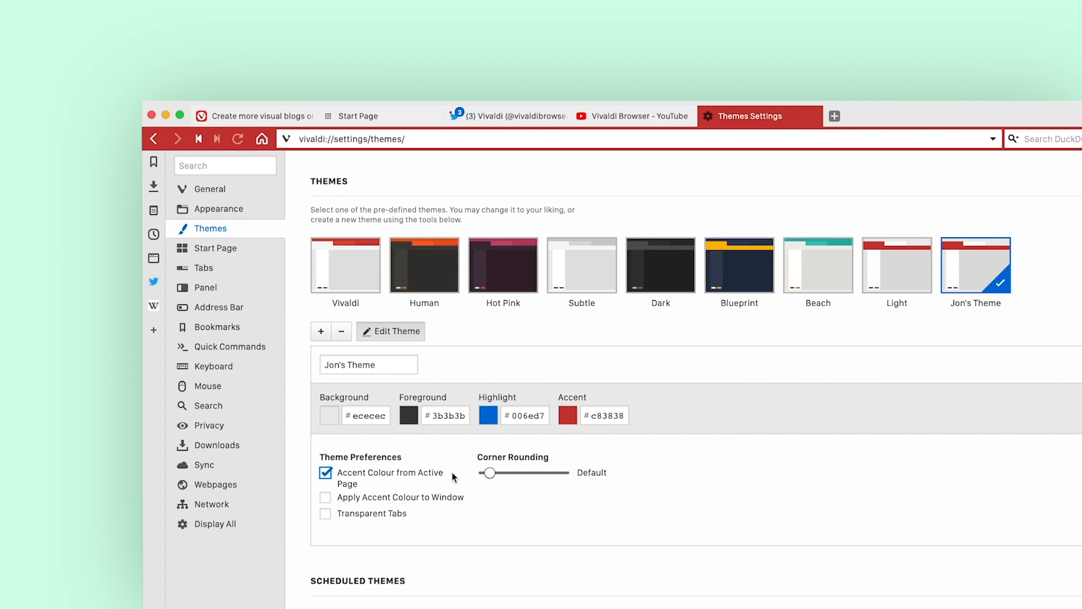
pyautogui.click(633, 115)
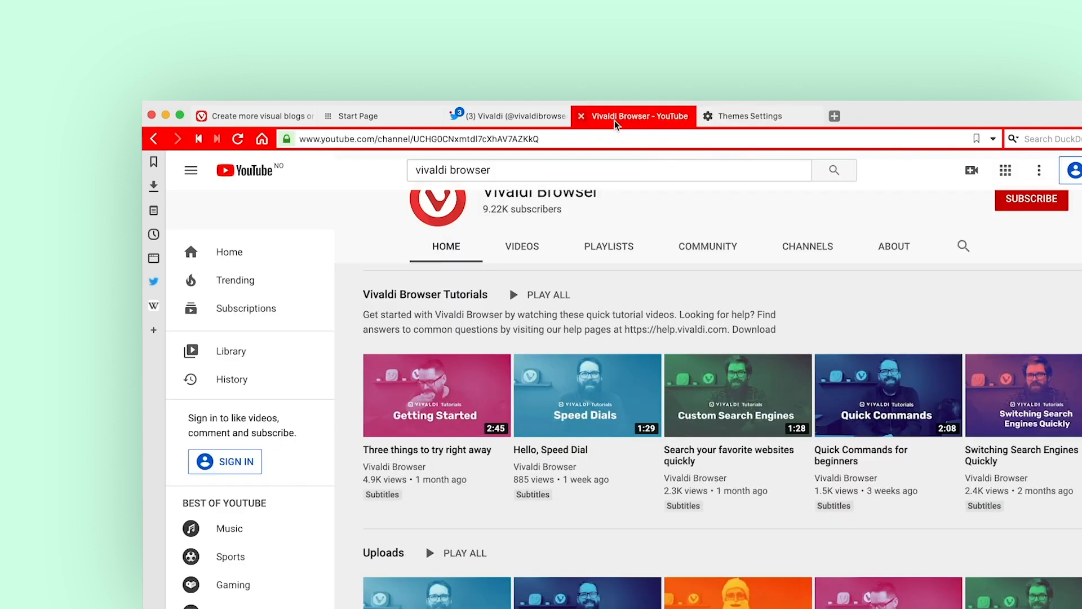
pyautogui.click(508, 115)
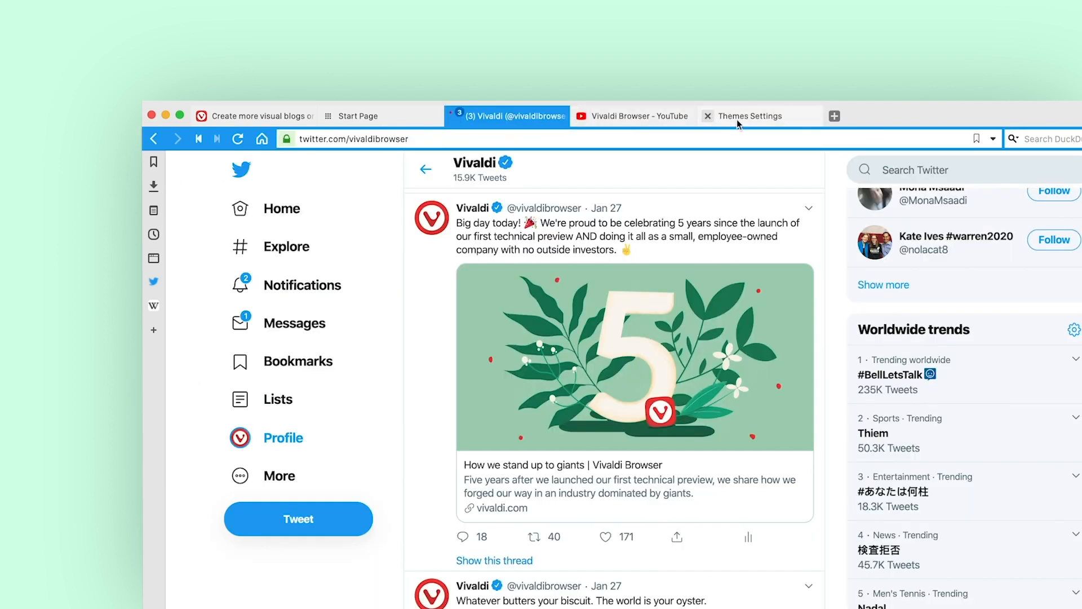
pyautogui.click(745, 115)
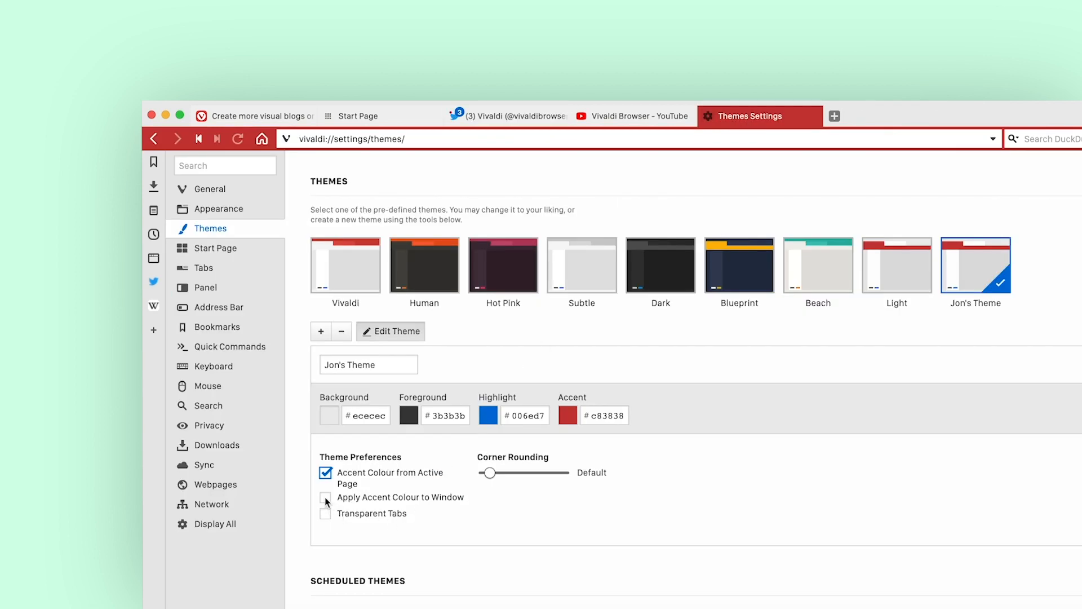
# Apply the accent colour to the whole window, check it on Twitter, and enable transparent tabs.
pyautogui.click(324, 498)
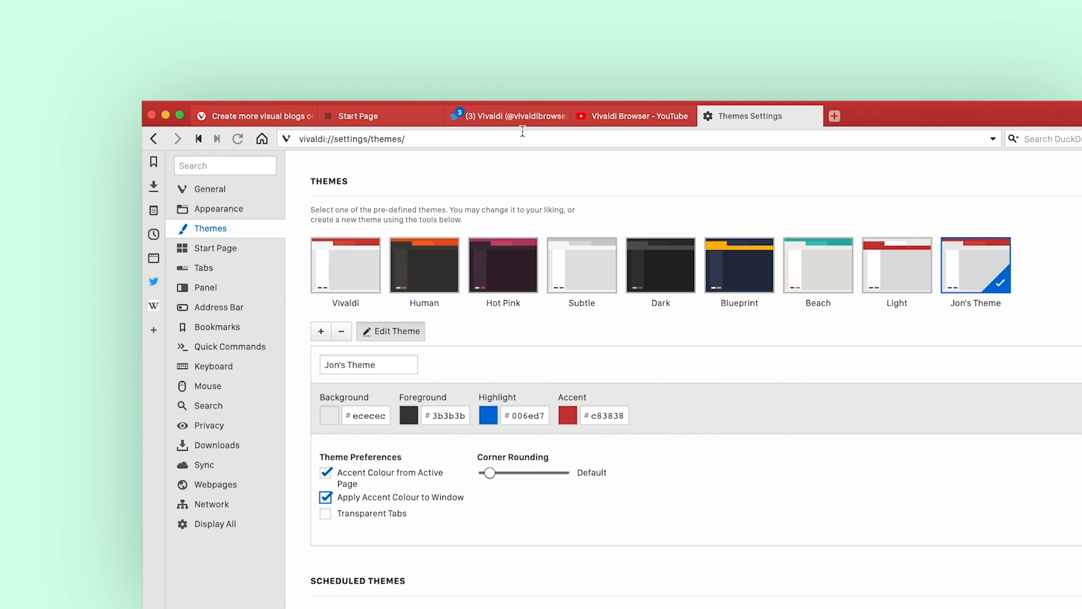
pyautogui.click(504, 115)
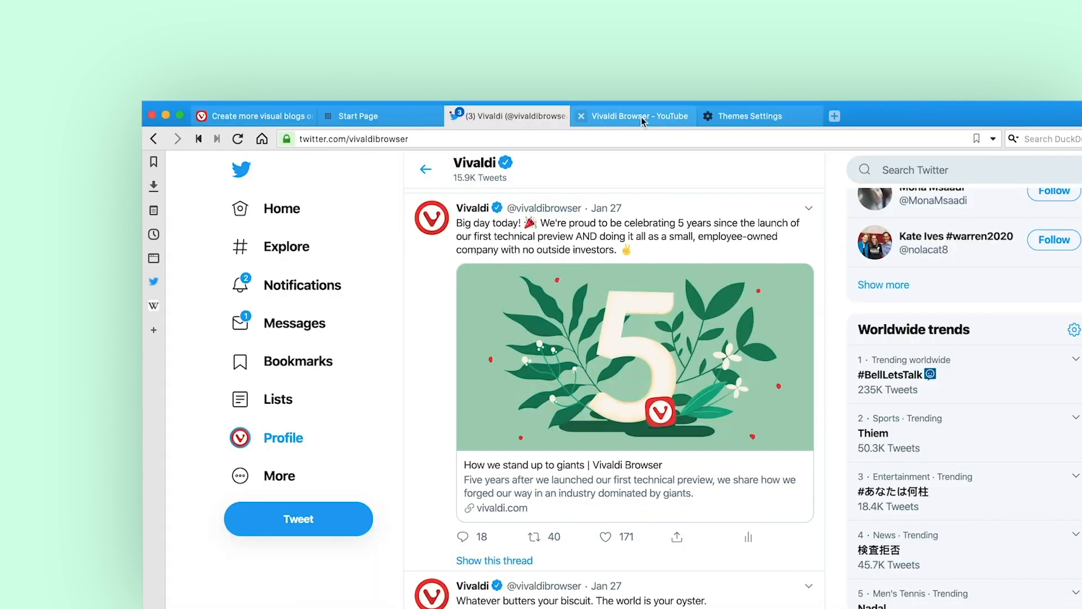
pyautogui.click(751, 115)
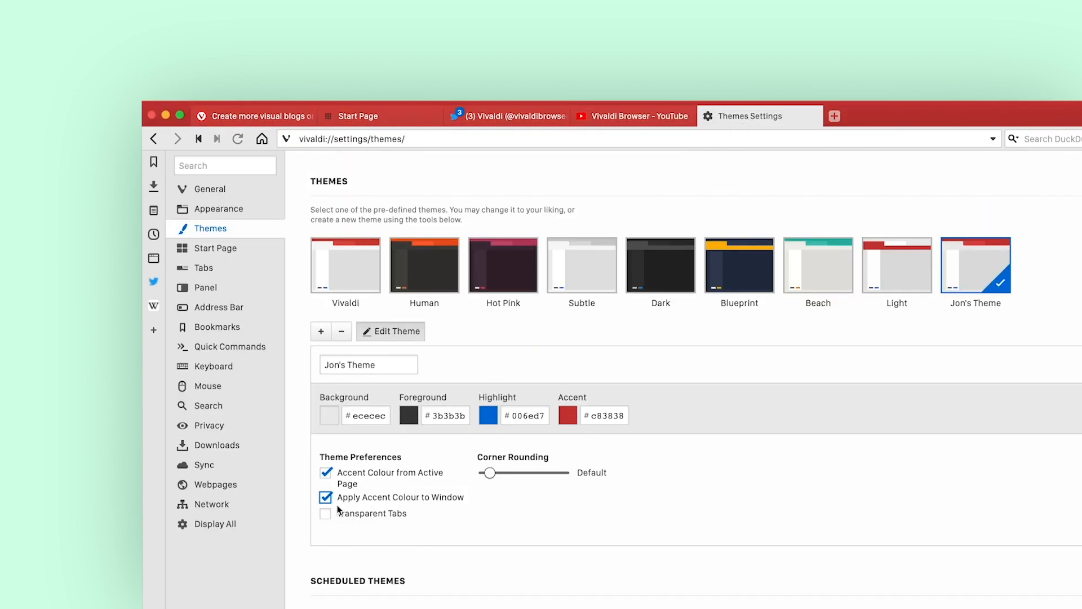
pyautogui.click(325, 514)
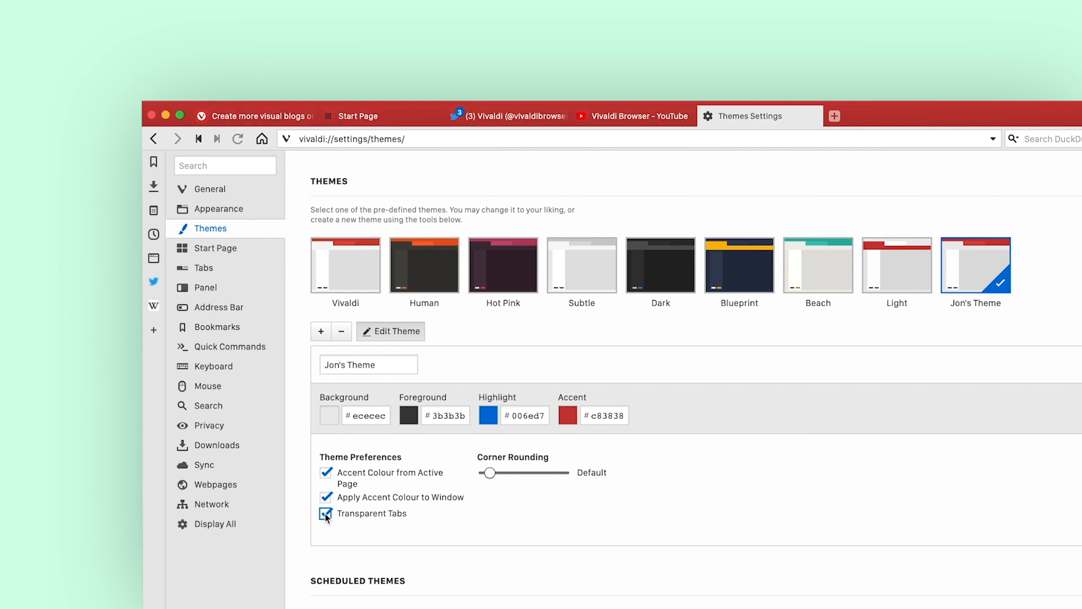
# Turn transparent tabs off, set corner rounding to maximum 14px, and close the editor.
pyautogui.click(324, 513)
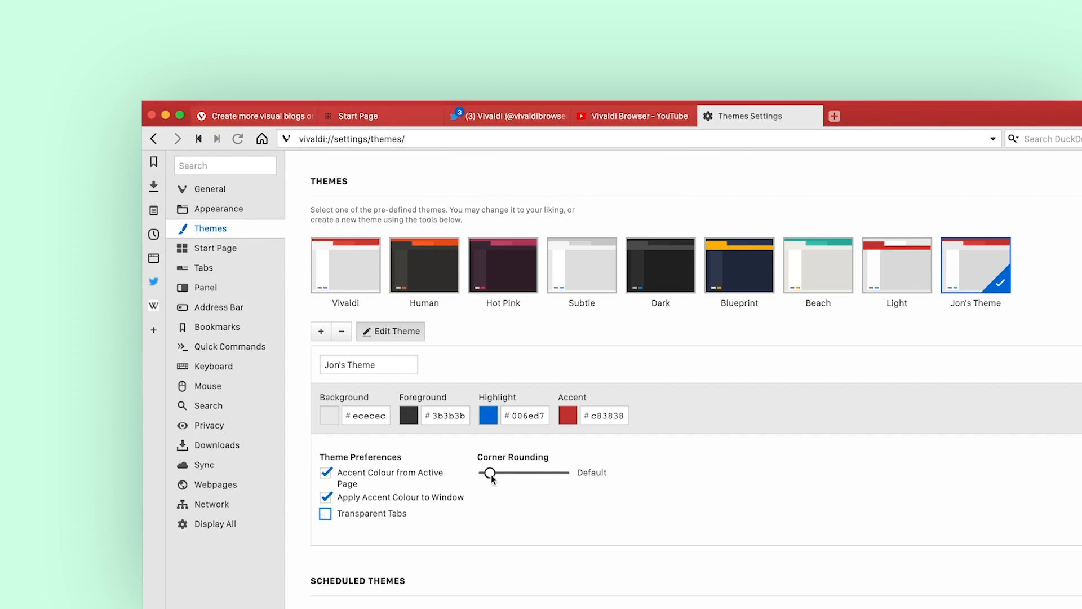
pyautogui.moveTo(490, 472); pyautogui.dragTo(566, 473)
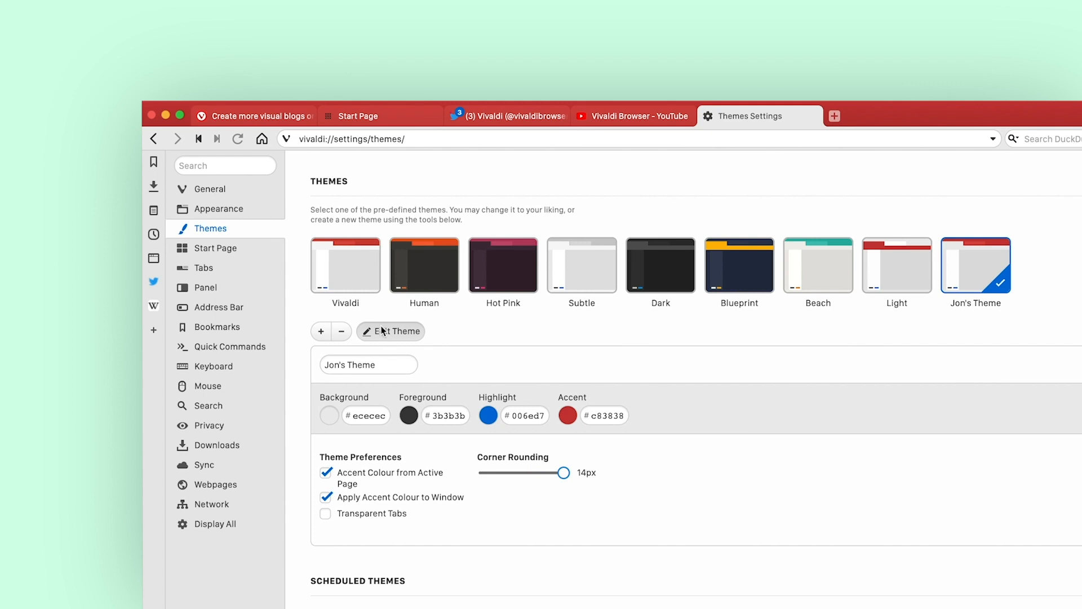
pyautogui.click(391, 330)
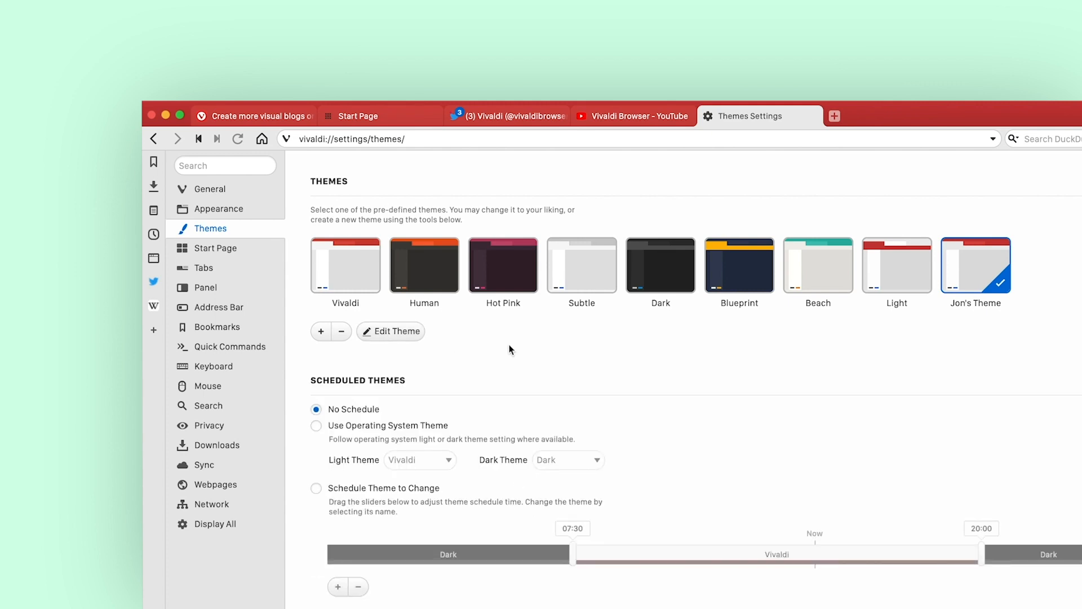
pyautogui.click(635, 72)
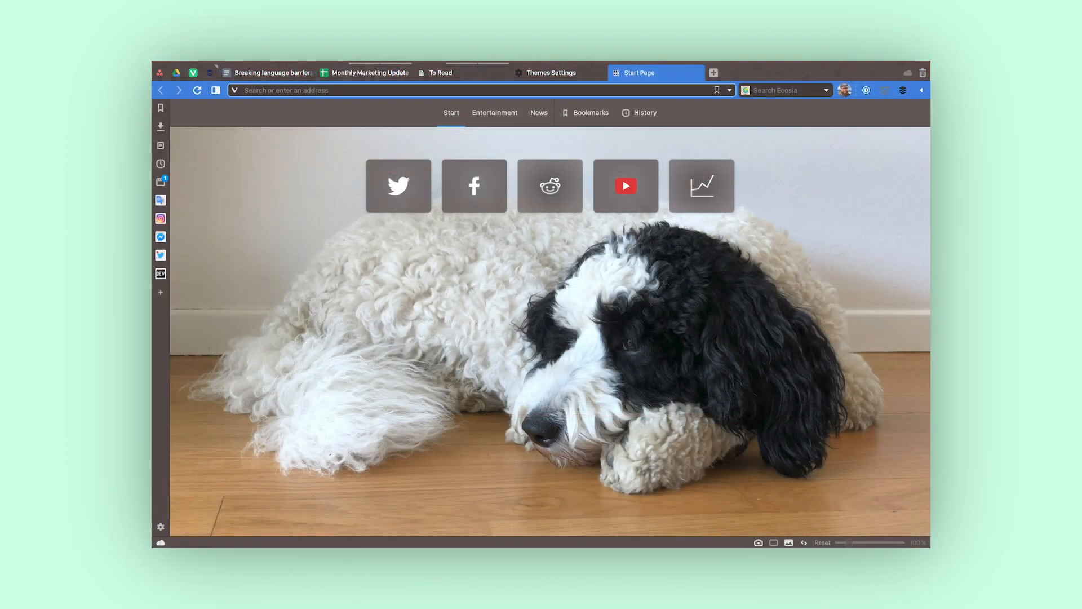